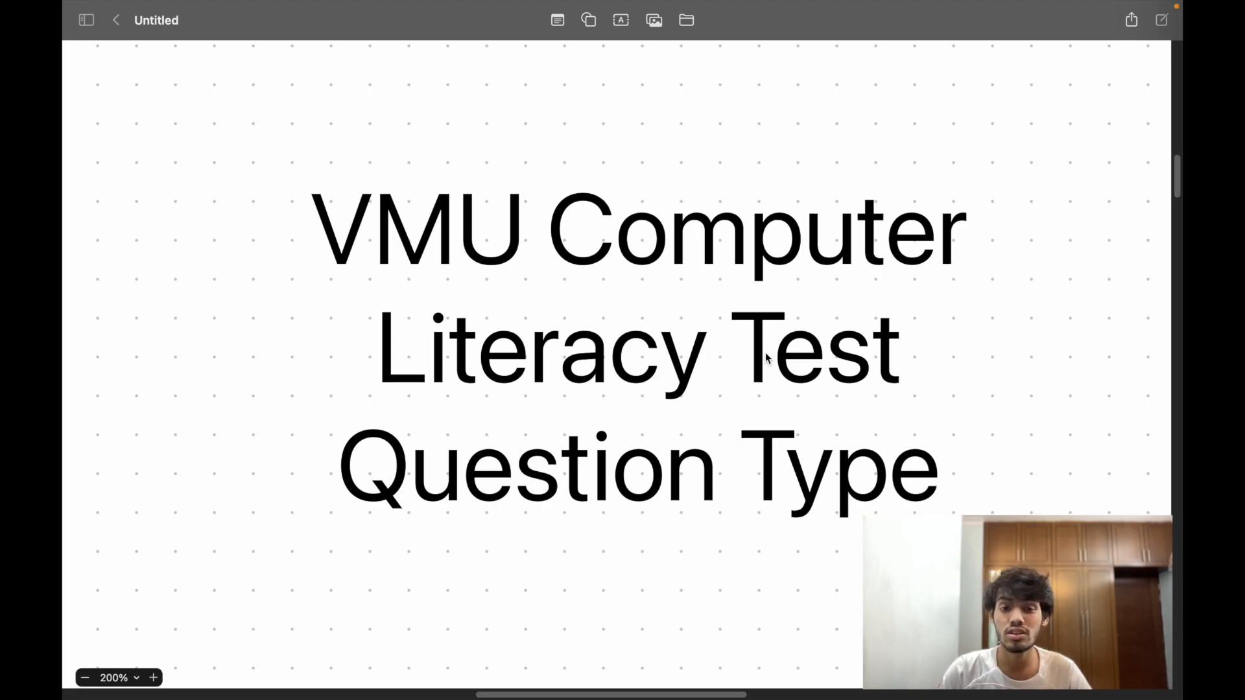
{"action": "mouse_move", "coordinate": [984, 327]}
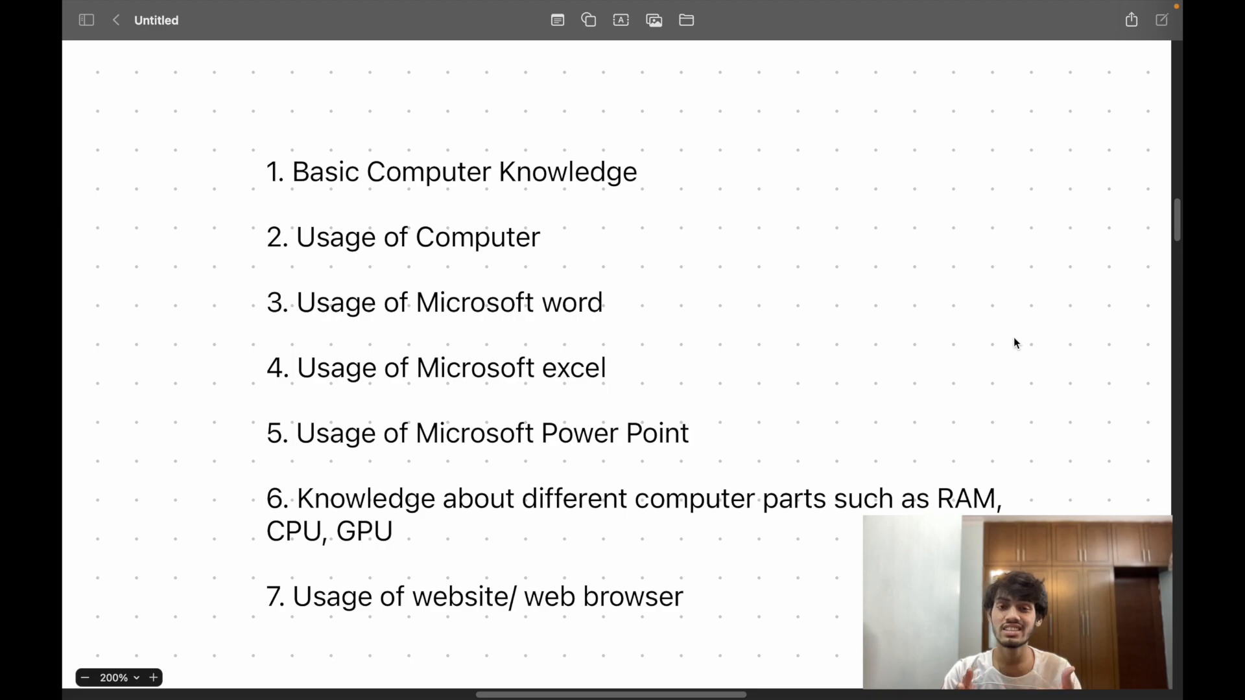
{"action": "scroll", "scroll_direction": "up", "scroll_amount": 3}
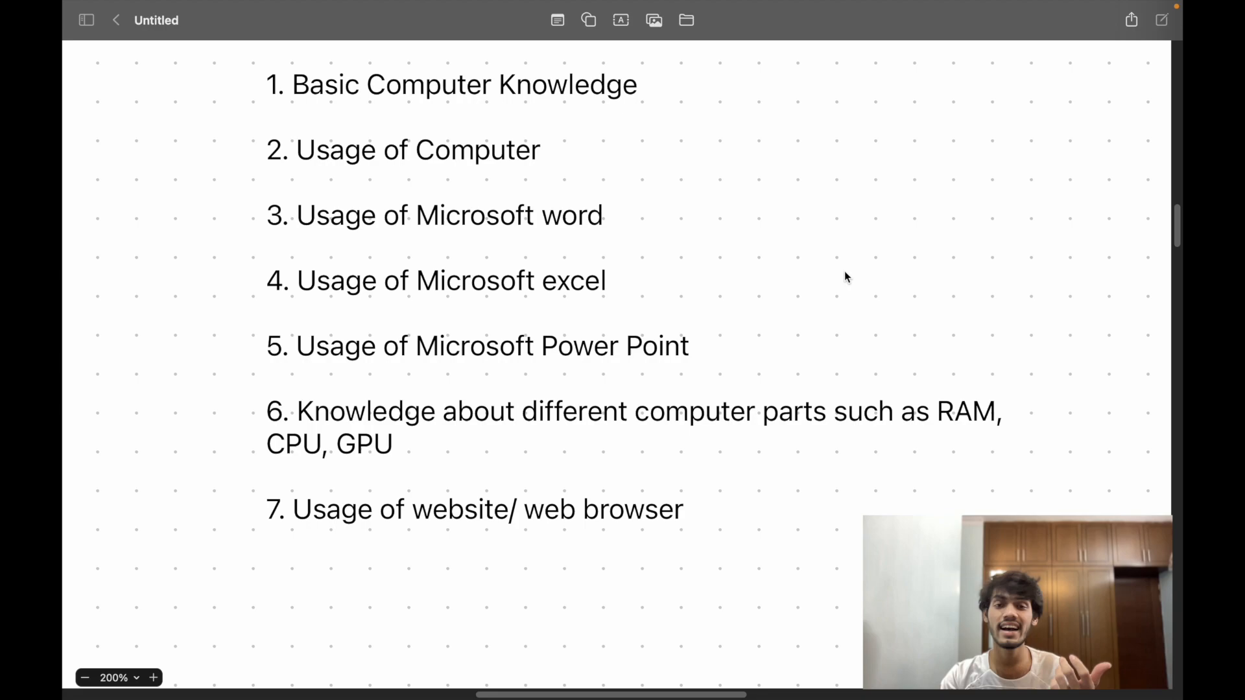
{"action": "scroll", "scroll_direction": "down", "scroll_amount": 3}
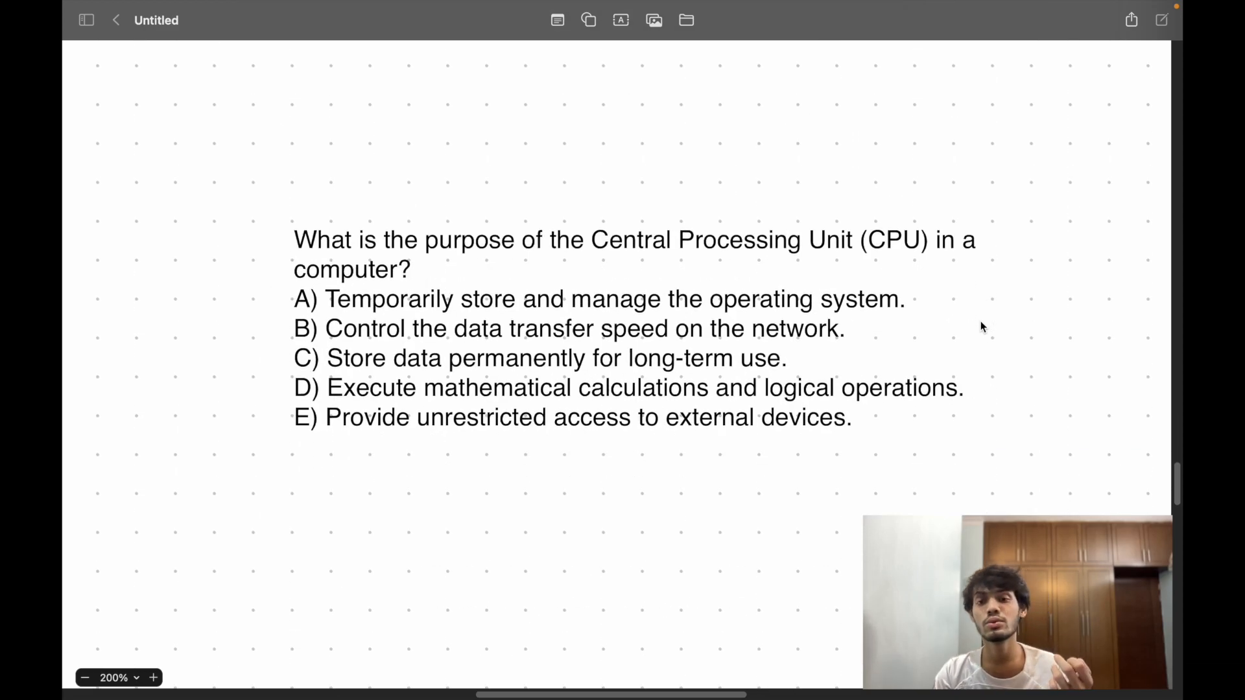
{"action": "scroll", "scroll_direction": "down", "scroll_amount": 3}
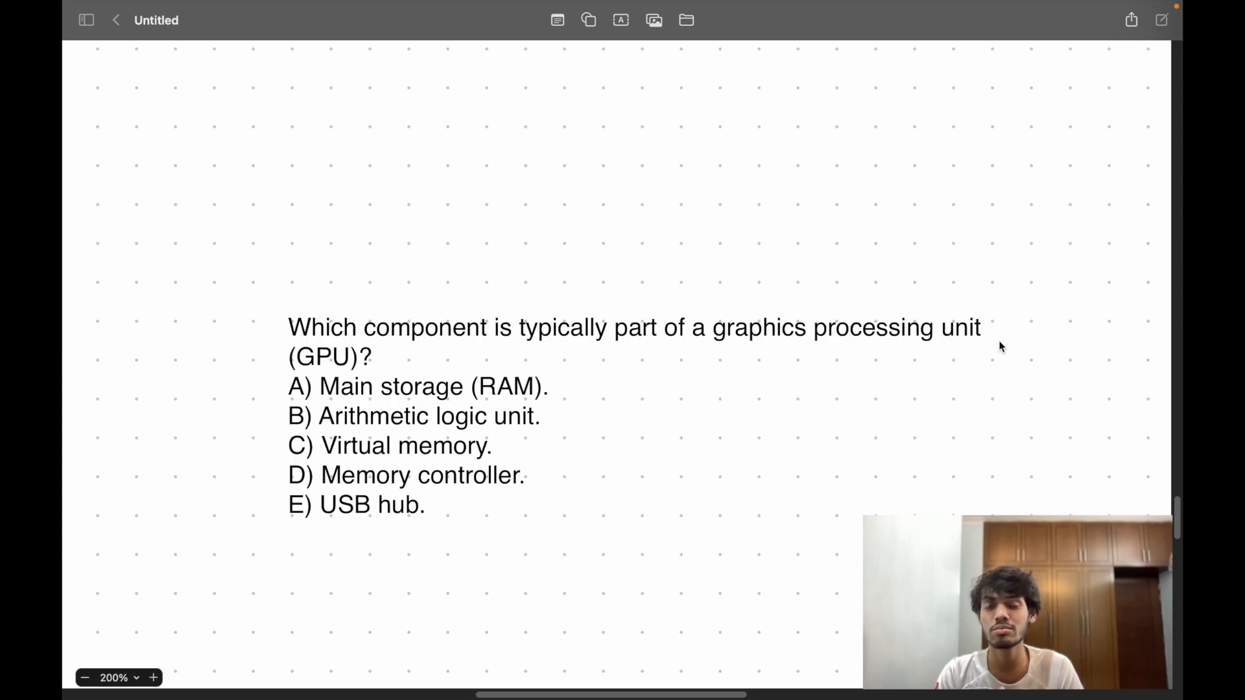